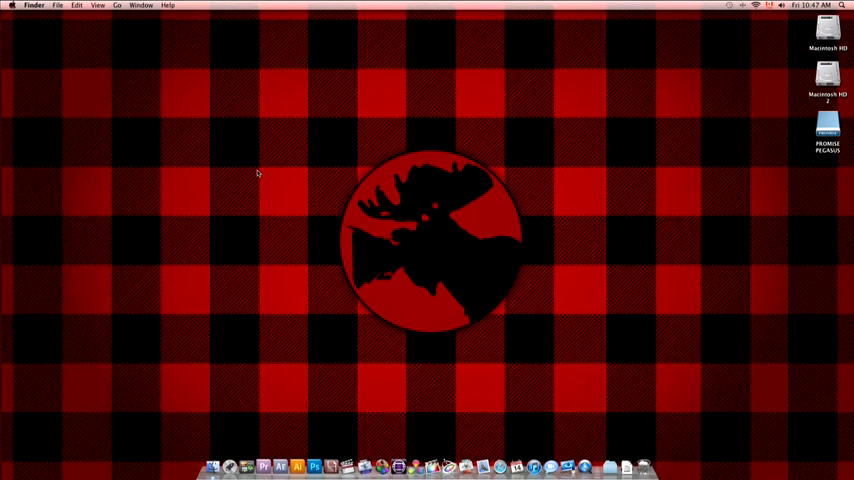
{"action": "mouse_move", "coordinate": [378, 404]}
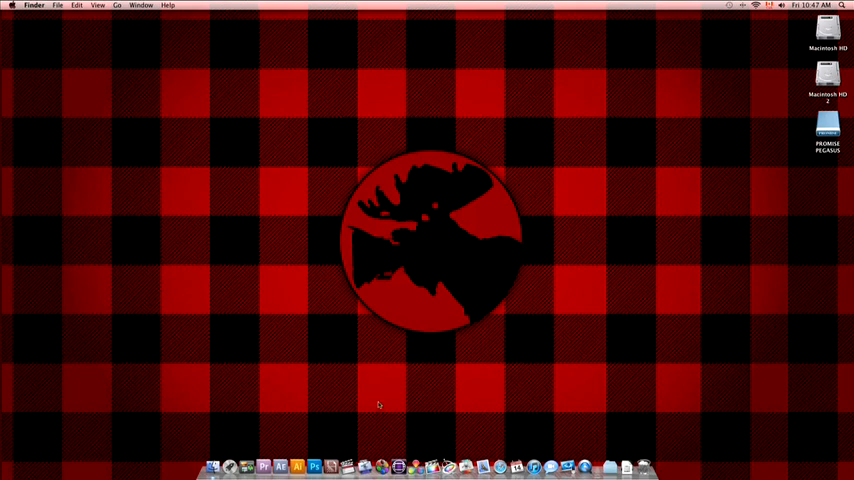
{"action": "mouse_move", "coordinate": [308, 252]}
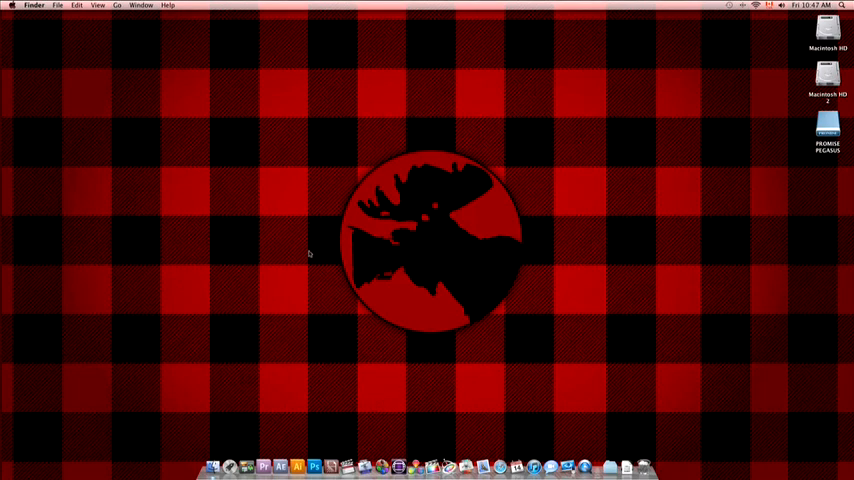
{"action": "mouse_move", "coordinate": [258, 172]}
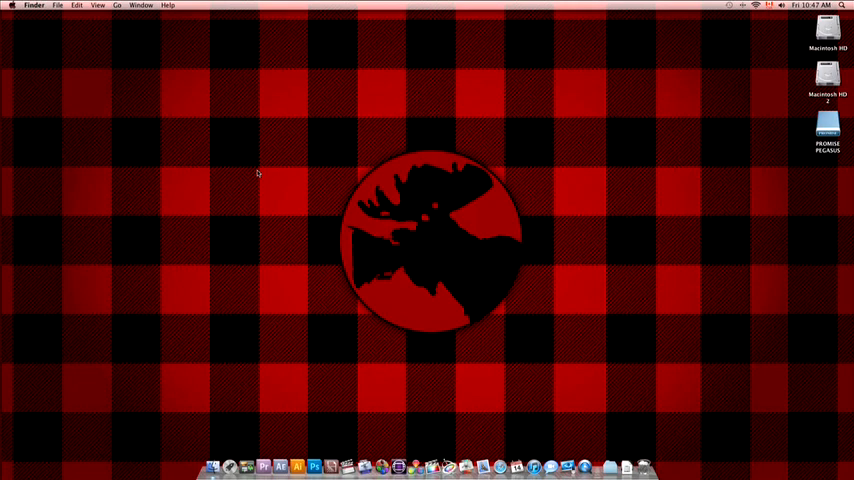
{"action": "mouse_move", "coordinate": [378, 404]}
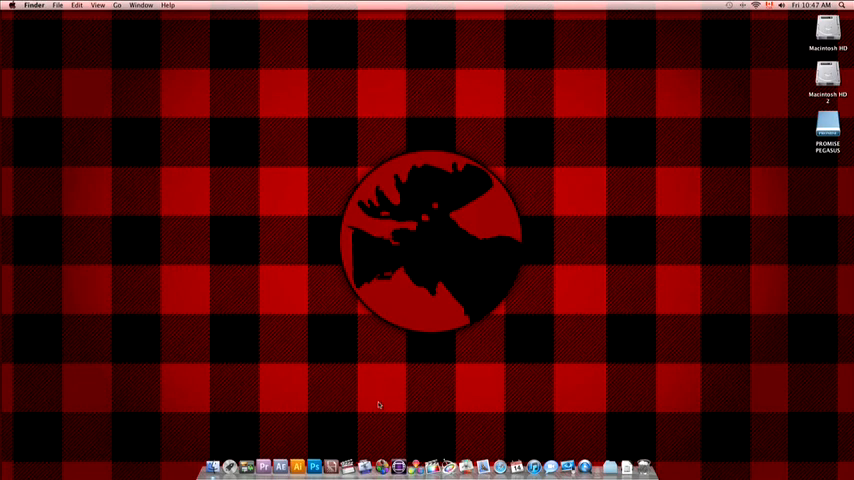
{"action": "mouse_move", "coordinate": [256, 172]}
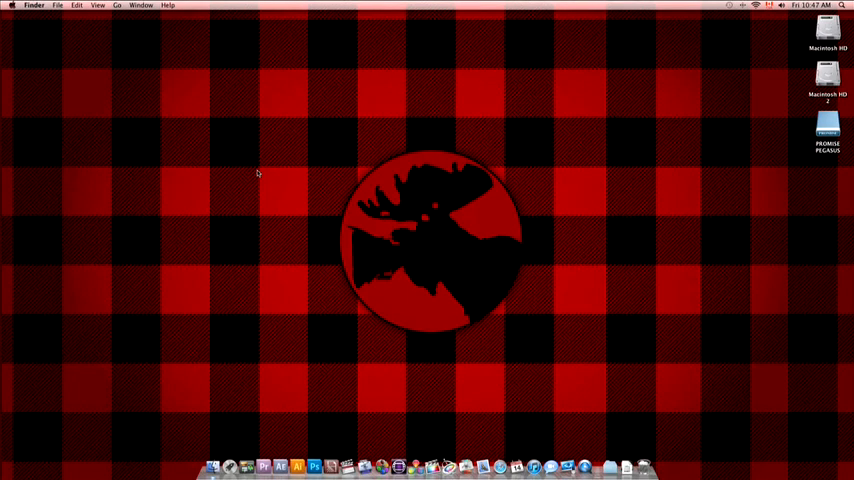
{"action": "mouse_move", "coordinate": [378, 404]}
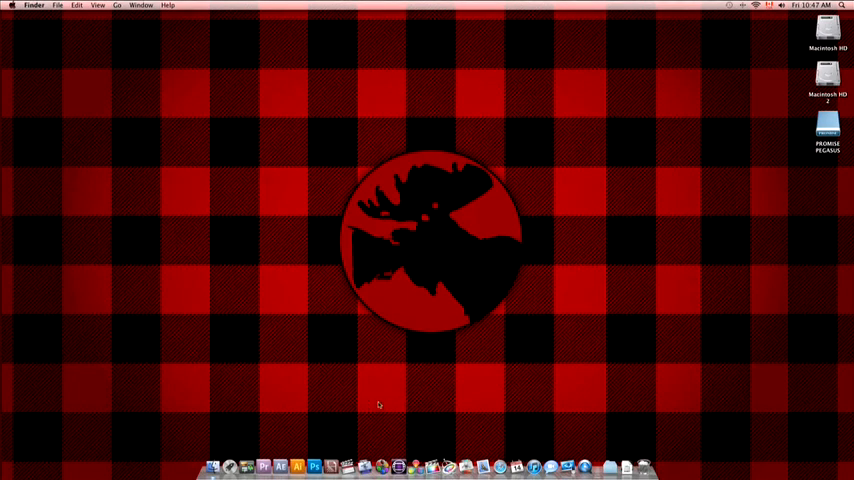
{"action": "mouse_move", "coordinate": [258, 172]}
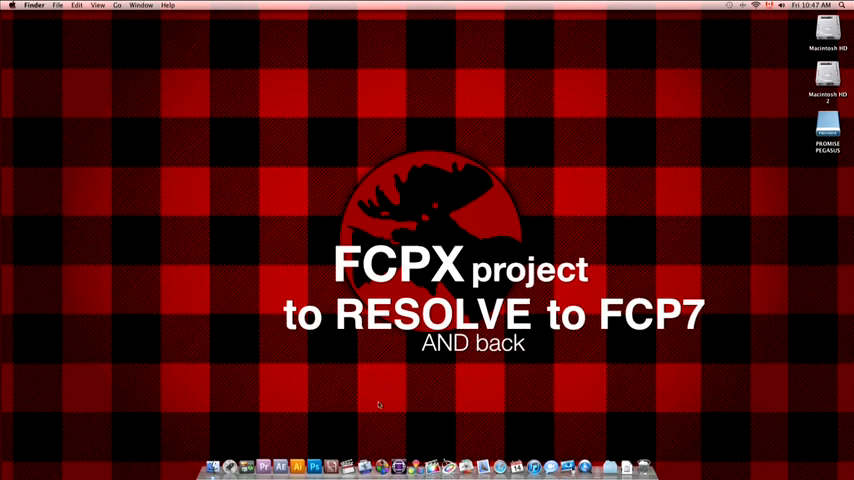
{"action": "mouse_move", "coordinate": [256, 172]}
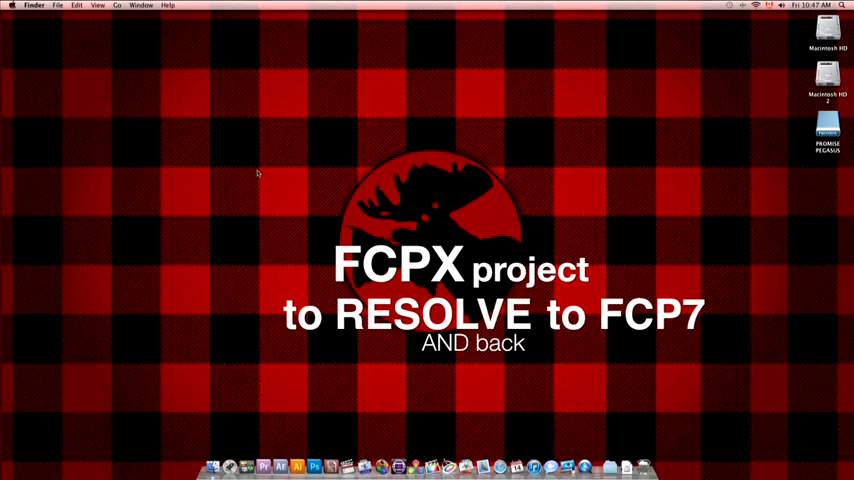
{"action": "mouse_move", "coordinate": [378, 404]}
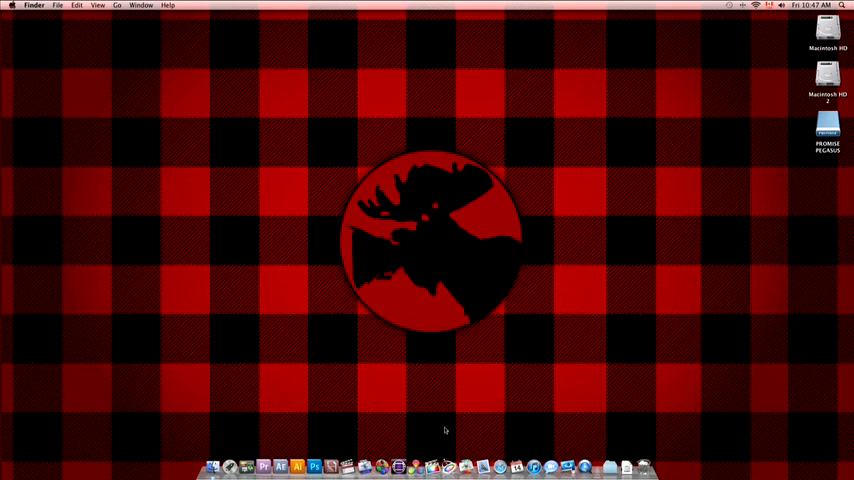
{"action": "mouse_move", "coordinate": [432, 468]}
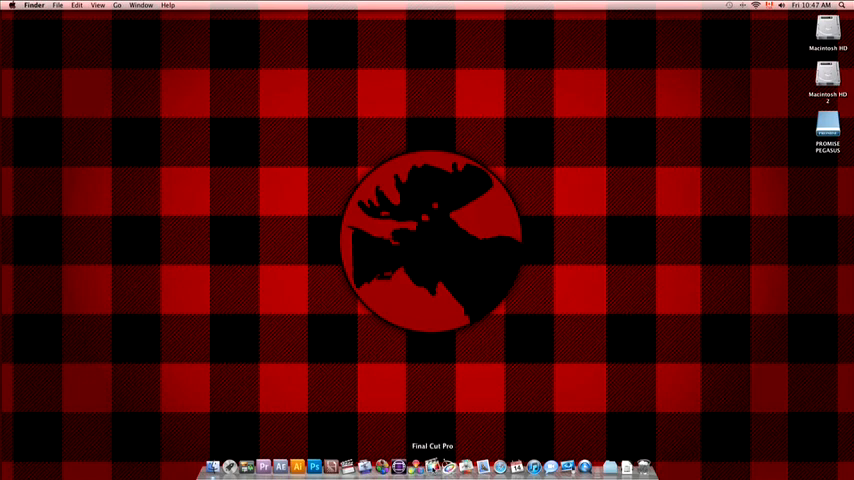
Launch Final Cut Pro X from the Dock and show the Project Library with the roundtrip test project
{"action": "left_click", "coordinate": [432, 466]}
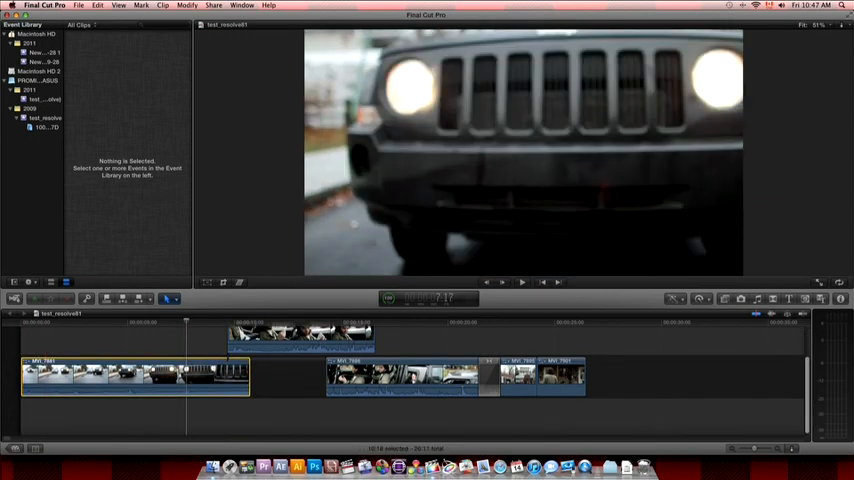
{"action": "left_click", "coordinate": [700, 298]}
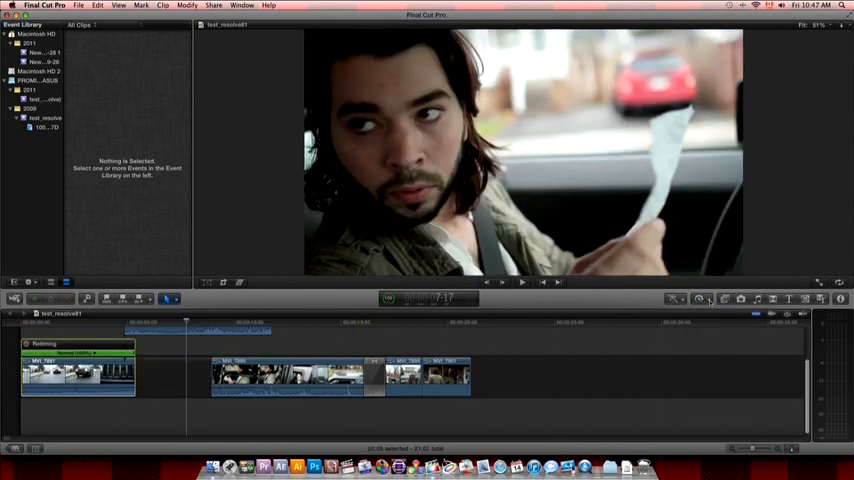
{"action": "left_click", "coordinate": [702, 298]}
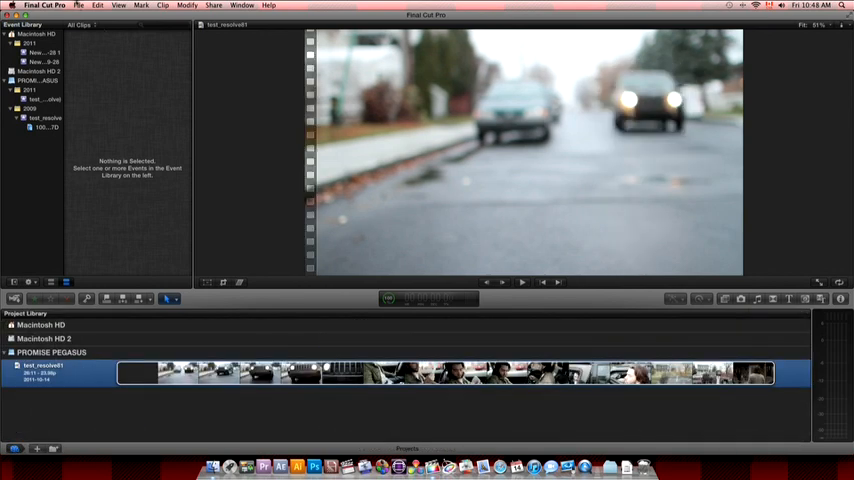
Export the test project as XML, replacing the existing file in the chosen folder
{"action": "left_click", "coordinate": [80, 4]}
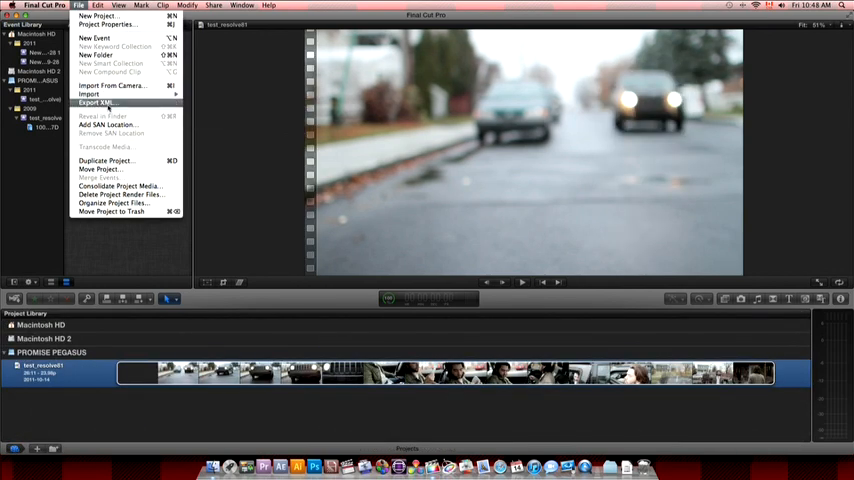
{"action": "left_click", "coordinate": [96, 102]}
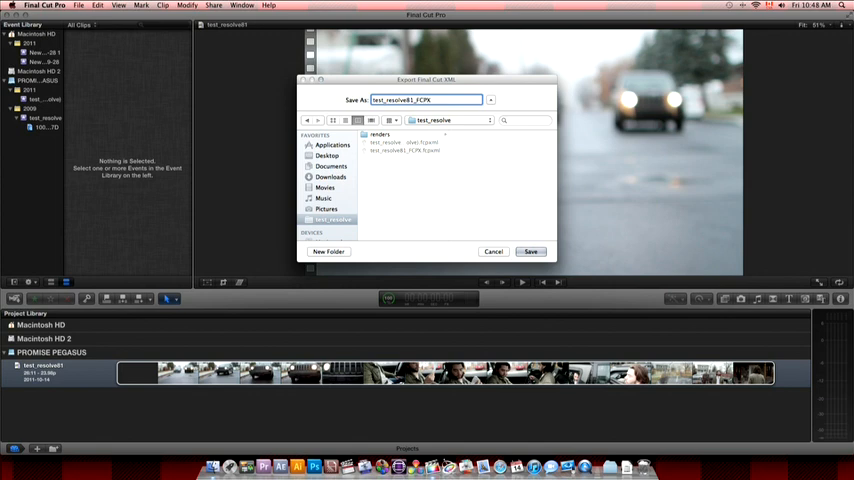
{"action": "left_click", "coordinate": [532, 252]}
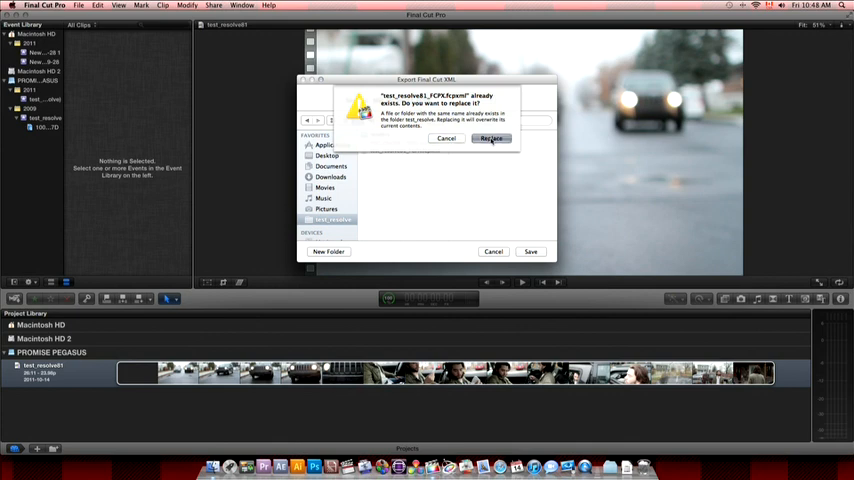
{"action": "left_click", "coordinate": [492, 138]}
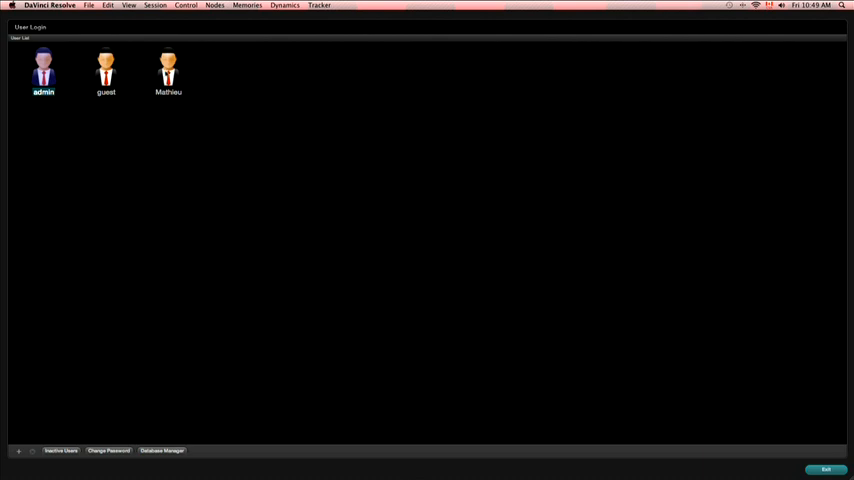
Log into Resolve and load the exported FCPXML as a conformed timeline on the Conform page
{"action": "double_click", "coordinate": [168, 70]}
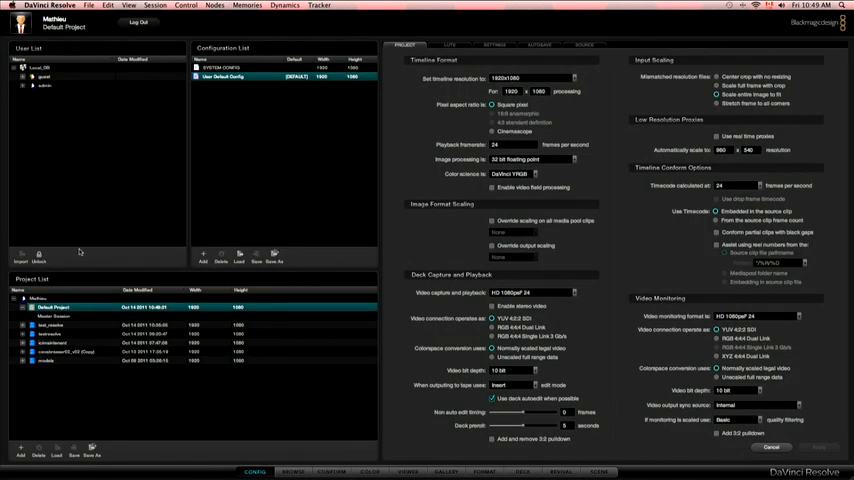
{"action": "mouse_move", "coordinate": [318, 474]}
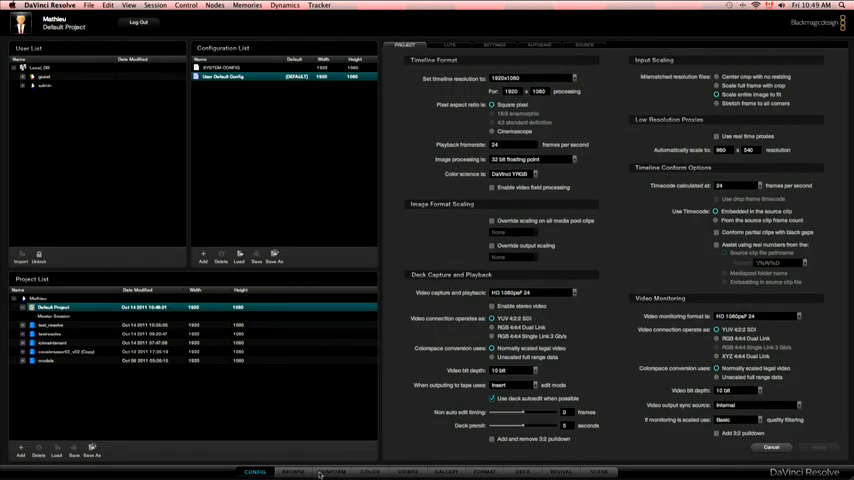
{"action": "left_click", "coordinate": [330, 472]}
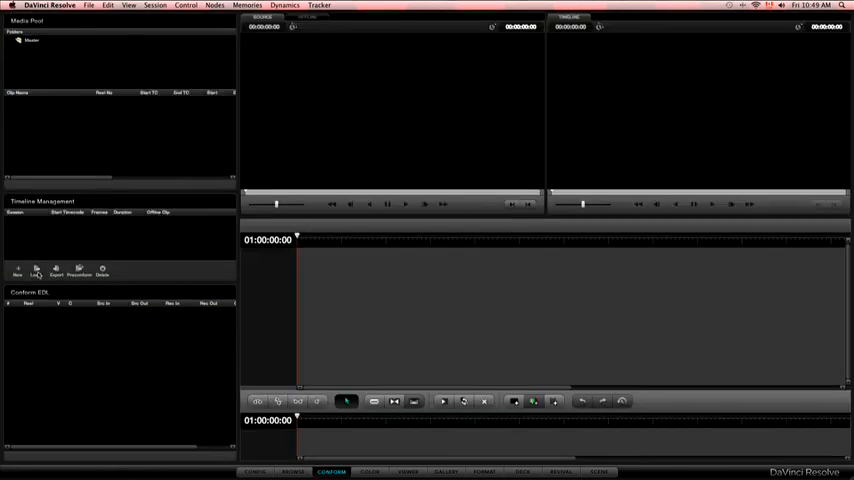
{"action": "left_click", "coordinate": [36, 270]}
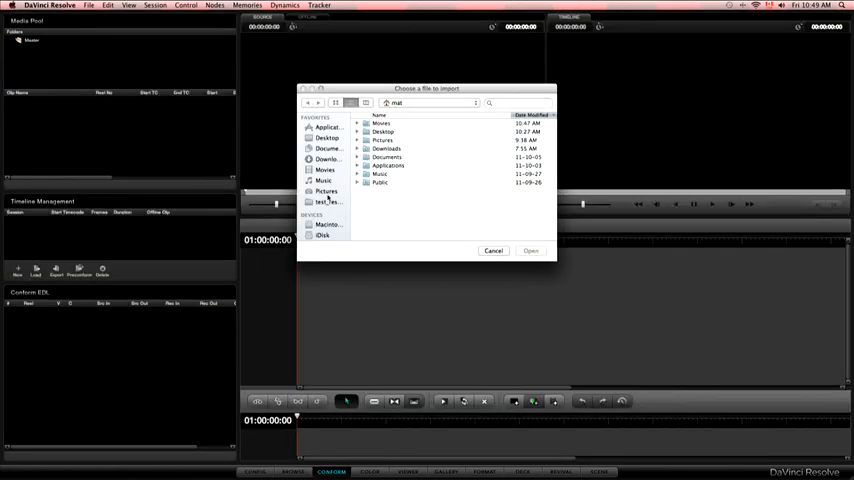
{"action": "left_click", "coordinate": [492, 250]}
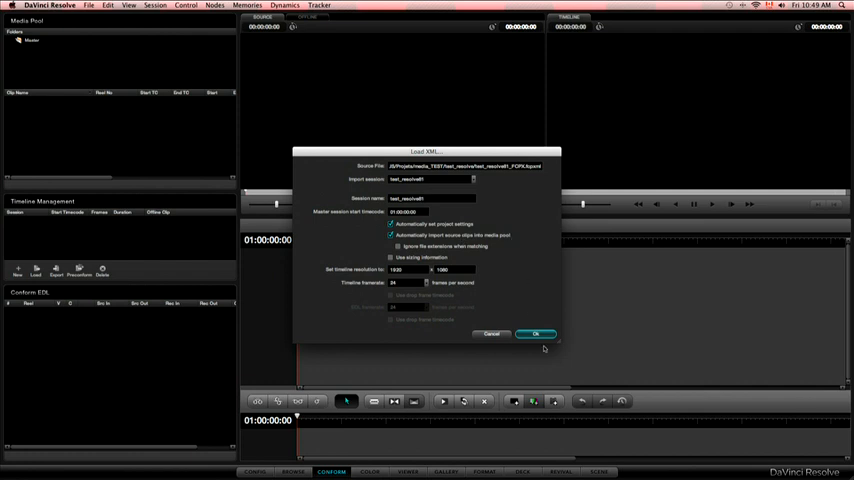
{"action": "left_click", "coordinate": [536, 332]}
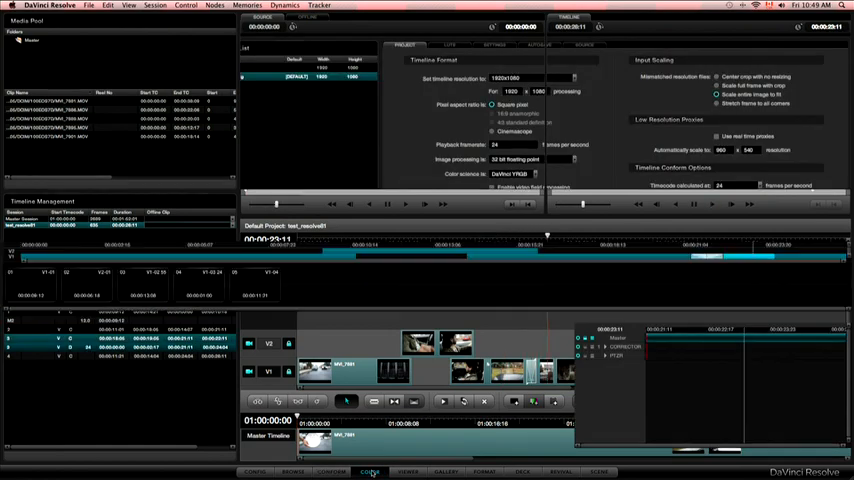
Grade the timeline's clips toward blue on the Color page, moving from clip to clip
{"action": "left_click", "coordinate": [368, 472]}
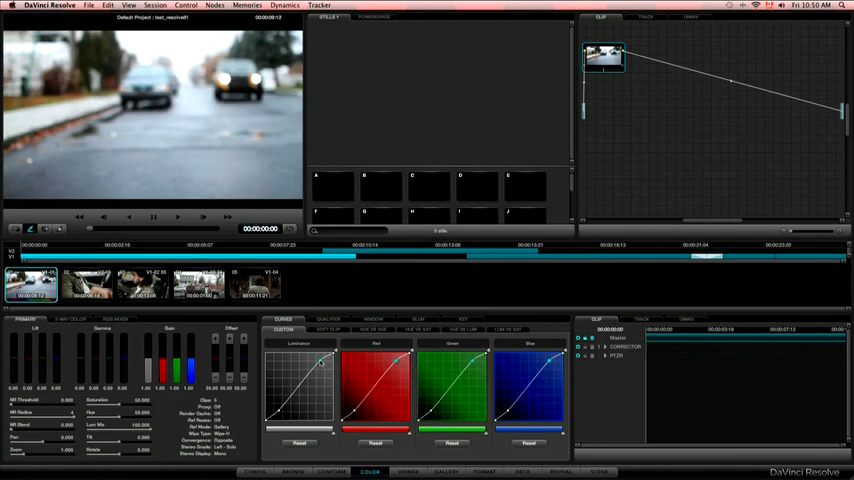
{"action": "left_click", "coordinate": [70, 318]}
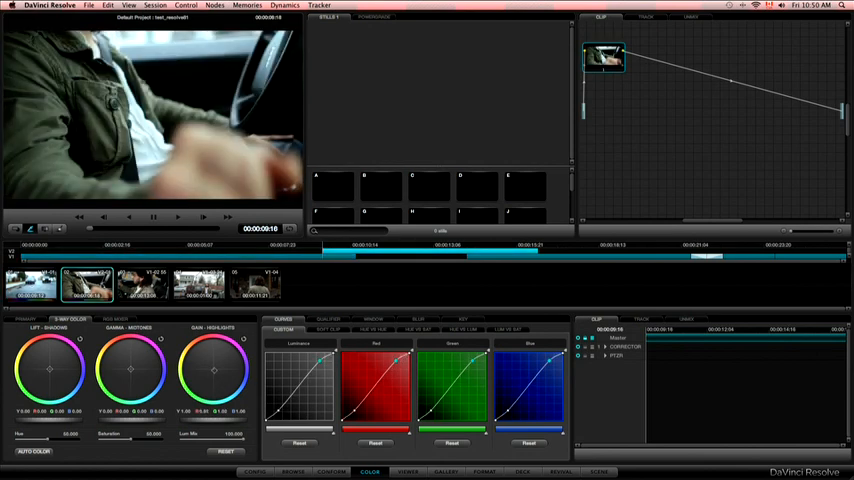
{"action": "left_click", "coordinate": [144, 284]}
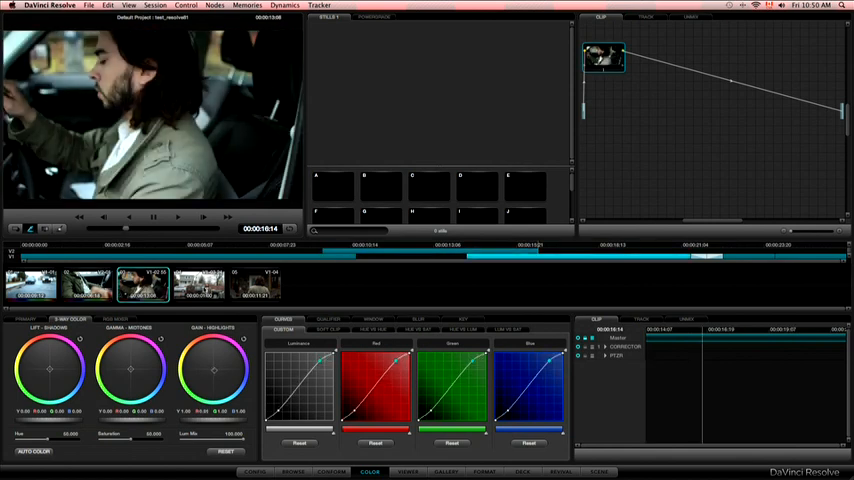
{"action": "left_click", "coordinate": [256, 284]}
{"action": "type", "text": "test_to_"}
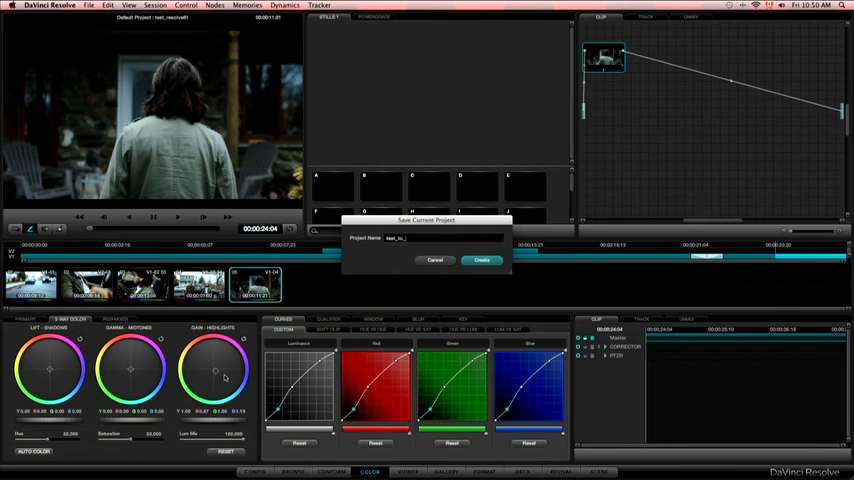
Save the project, set render output to QuickTime Apple ProRes 422 into the destination folder, and render
{"action": "left_click", "coordinate": [480, 260]}
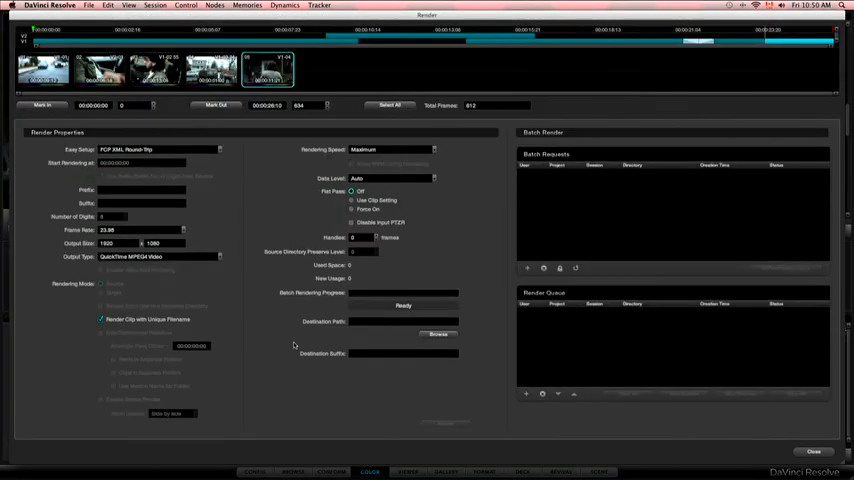
{"action": "left_click", "coordinate": [158, 256]}
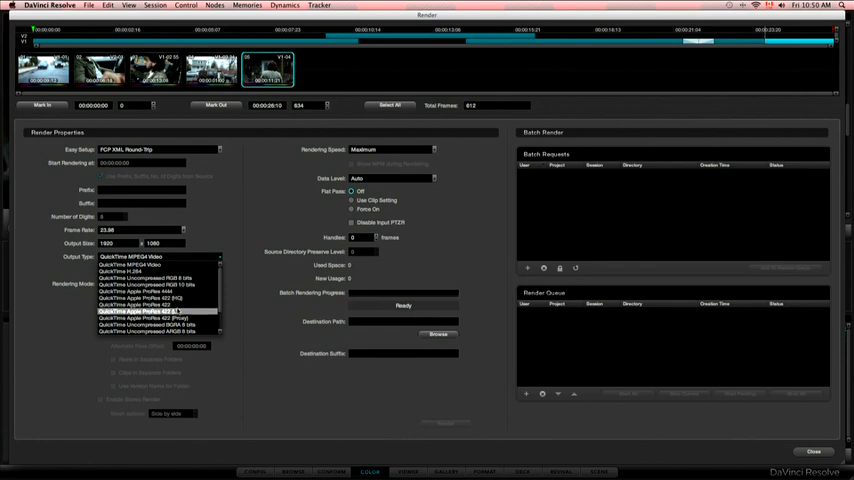
{"action": "left_click", "coordinate": [150, 312]}
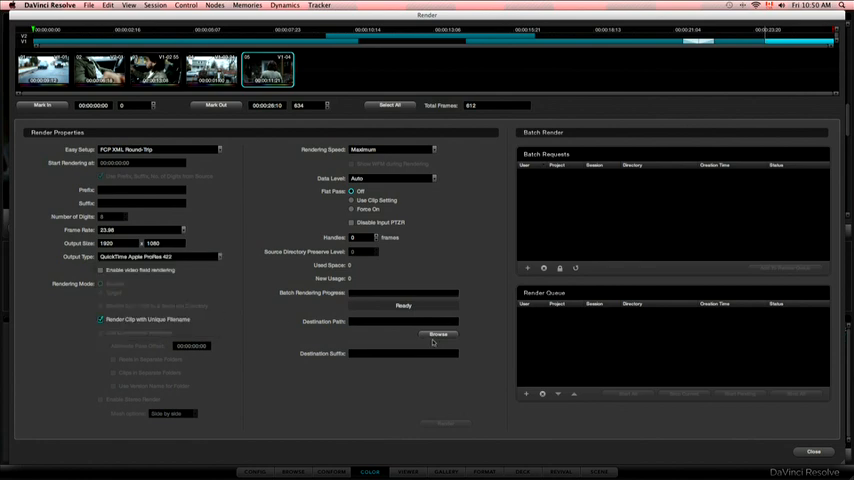
{"action": "left_click", "coordinate": [438, 334]}
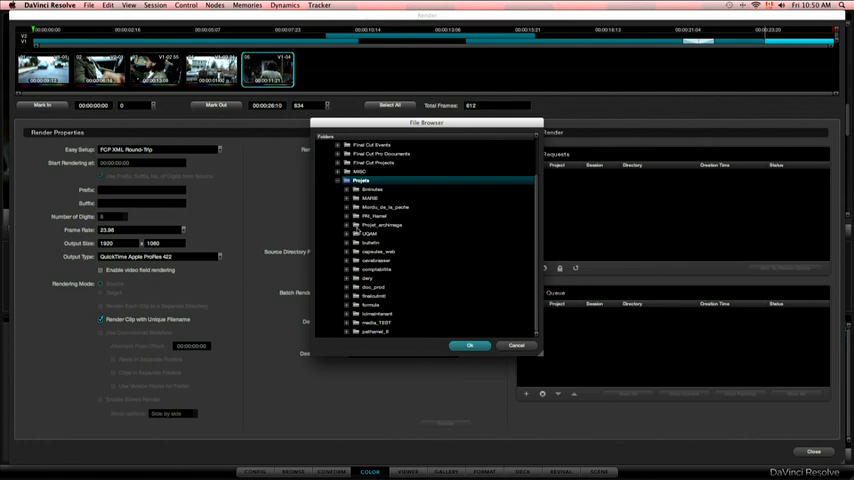
{"action": "left_click", "coordinate": [378, 322]}
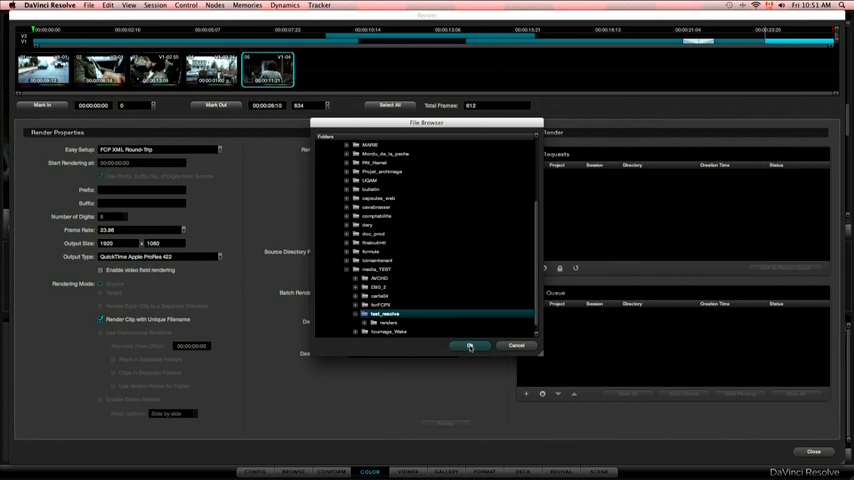
{"action": "left_click", "coordinate": [470, 344]}
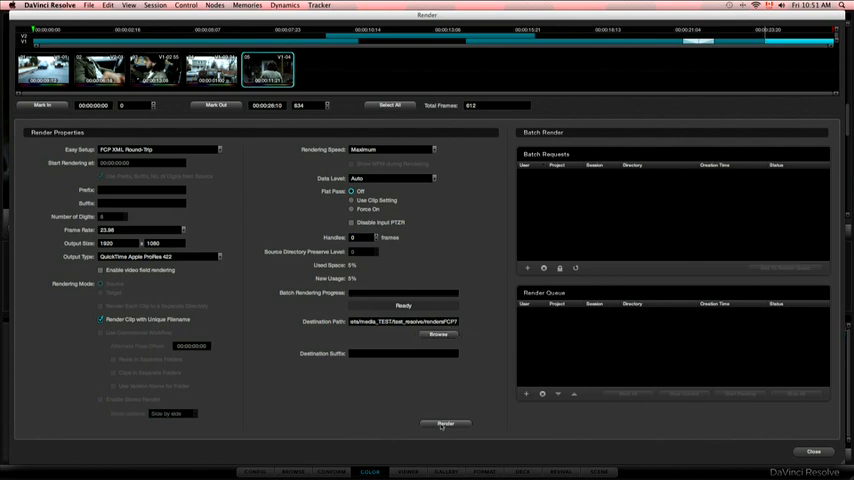
{"action": "left_click", "coordinate": [444, 424]}
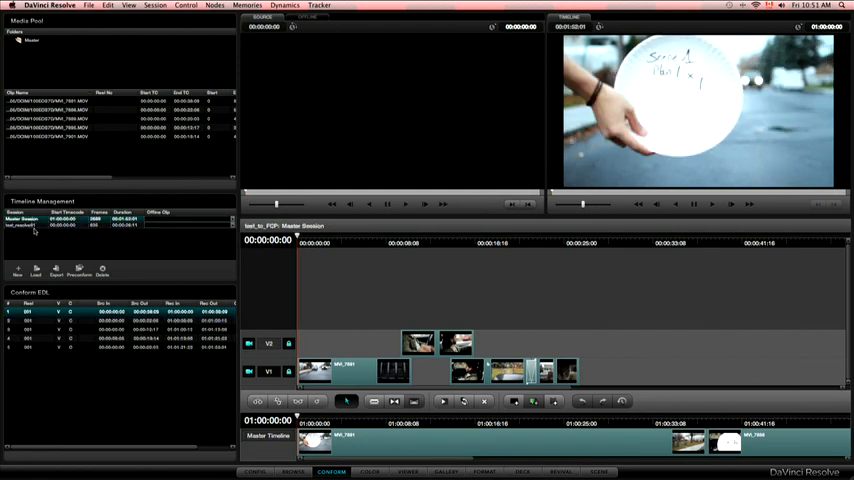
Export the graded timeline from the Conform page as an XML file readable by Final Cut Pro 7
{"action": "left_click", "coordinate": [24, 224]}
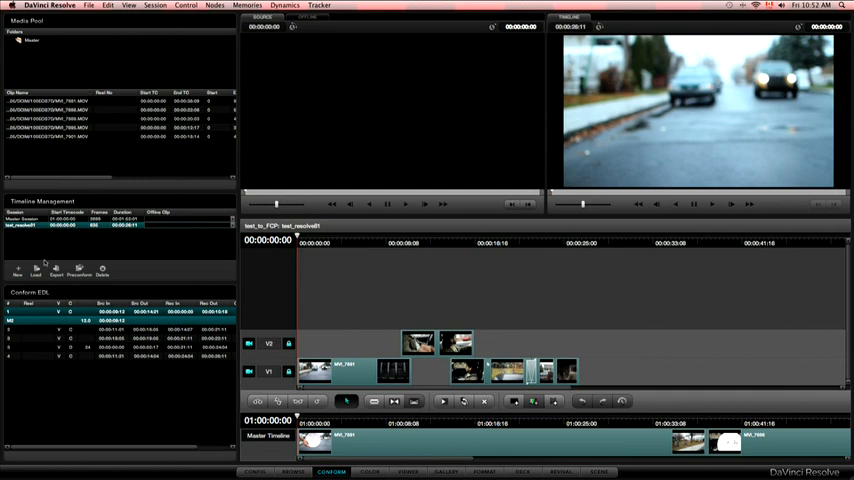
{"action": "left_click", "coordinate": [56, 270]}
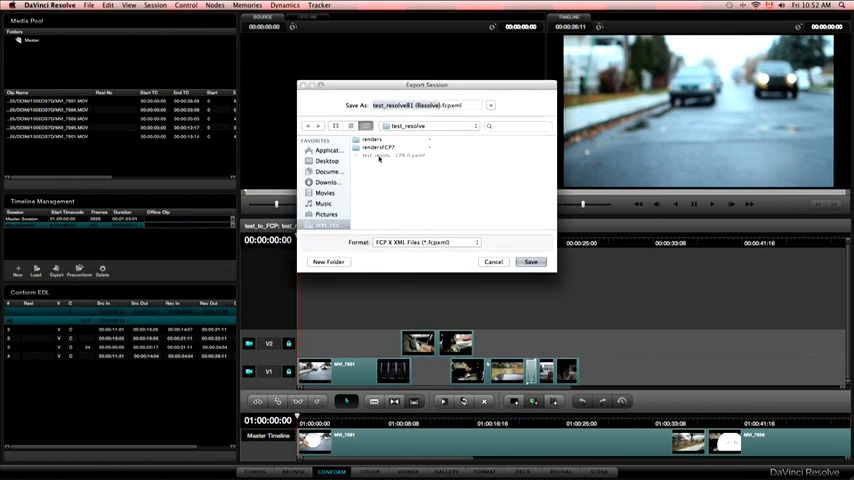
{"action": "left_click", "coordinate": [422, 242]}
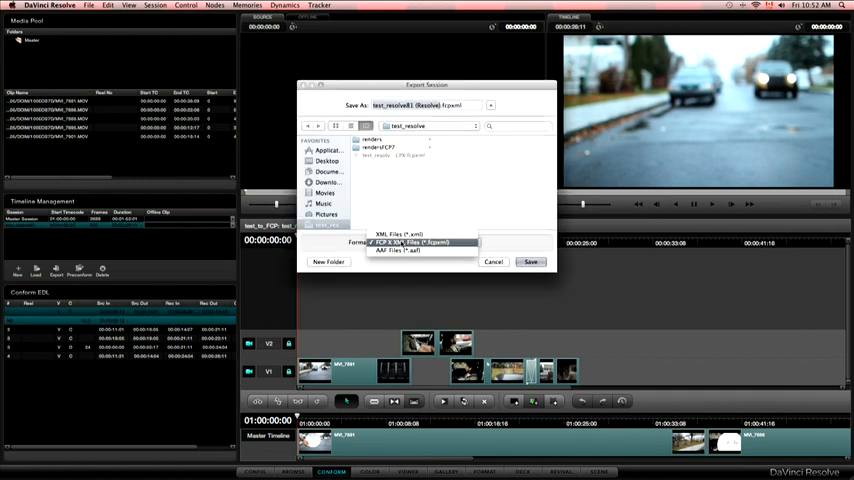
{"action": "left_click", "coordinate": [396, 232]}
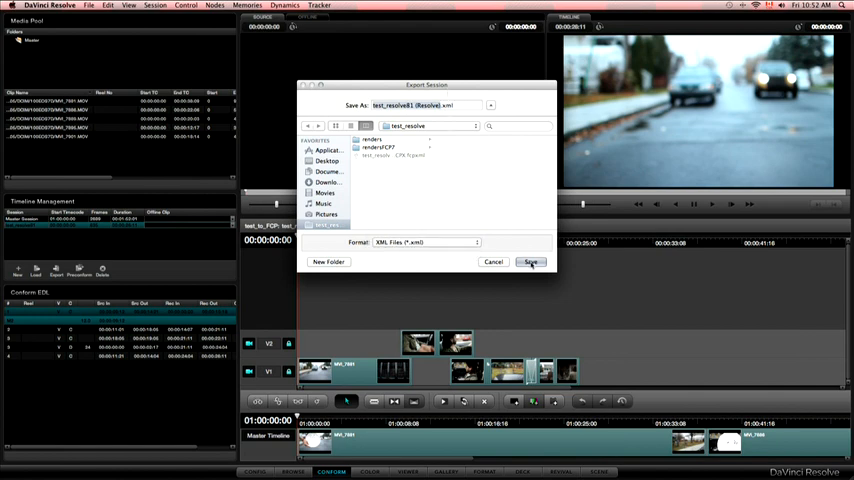
{"action": "left_click", "coordinate": [532, 262]}
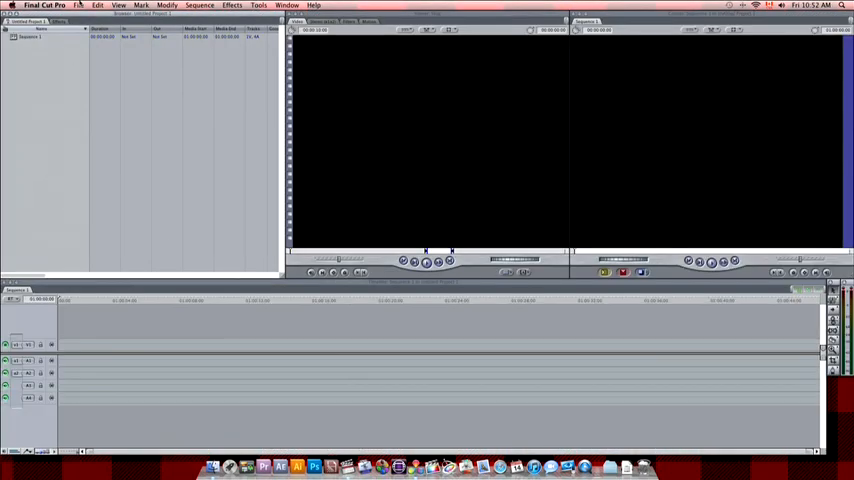
Import the Resolve XML into Final Cut Pro 7 so the graded clips appear as a sequence
{"action": "left_click", "coordinate": [80, 4]}
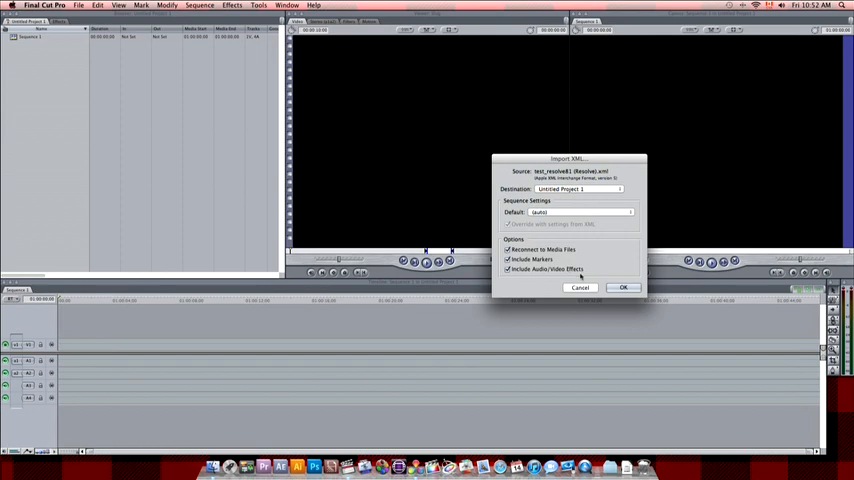
{"action": "left_click", "coordinate": [624, 288]}
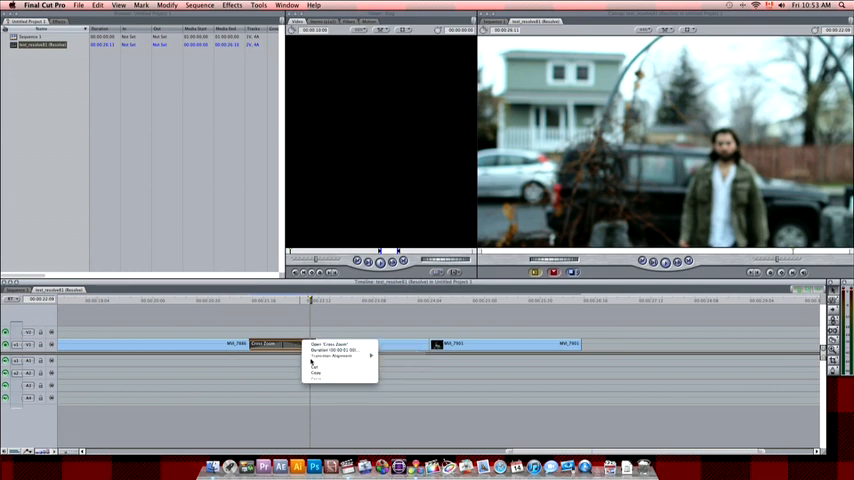
{"action": "left_click", "coordinate": [330, 344]}
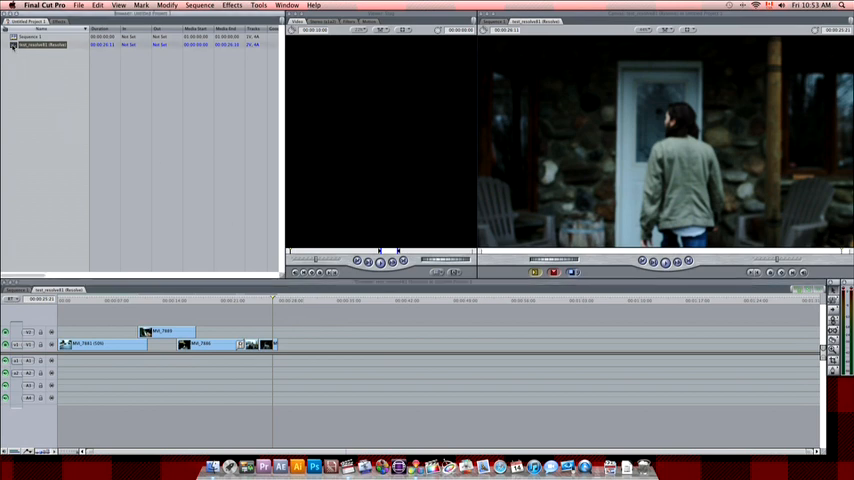
{"action": "right_click", "coordinate": [40, 44]}
{"action": "type", "text": "test_resolve81CB"}
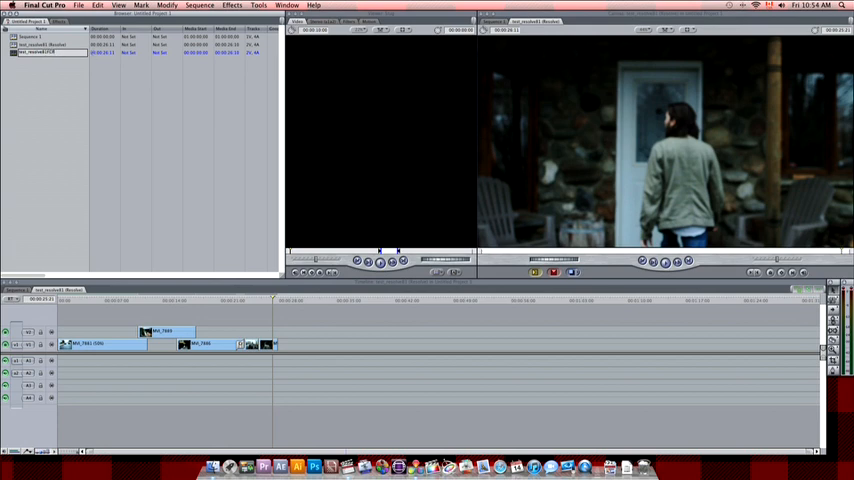
View the imported sequence, then export it as XML into the test_resolve folder
{"action": "double_click", "coordinate": [38, 52]}
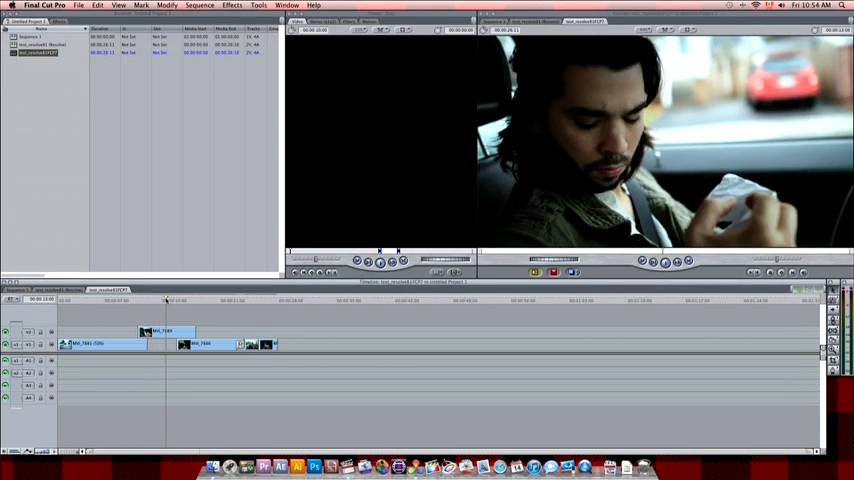
{"action": "right_click", "coordinate": [40, 52]}
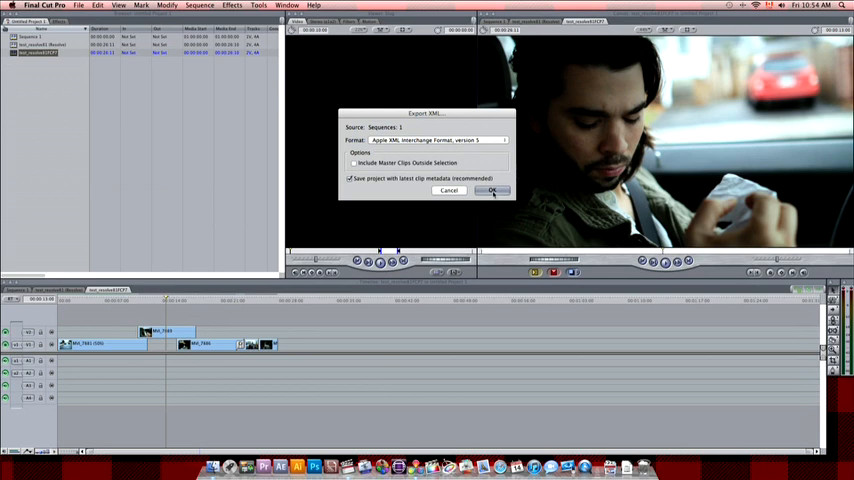
{"action": "left_click", "coordinate": [492, 192]}
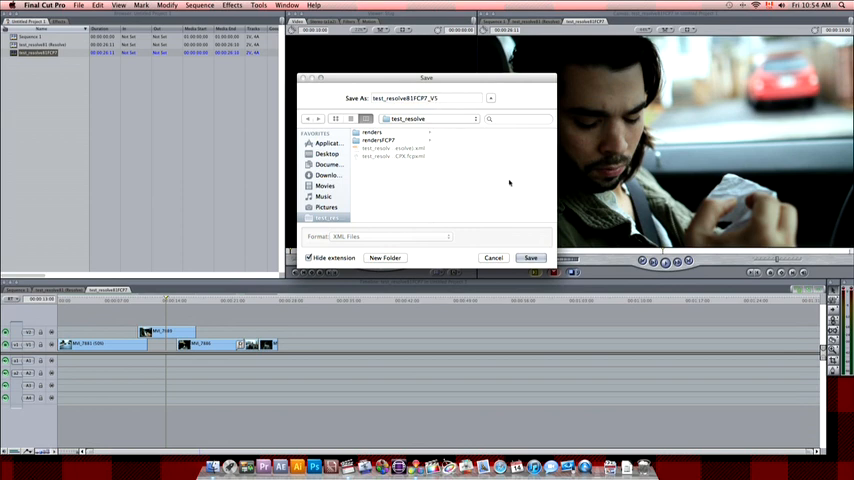
{"action": "left_click", "coordinate": [532, 258]}
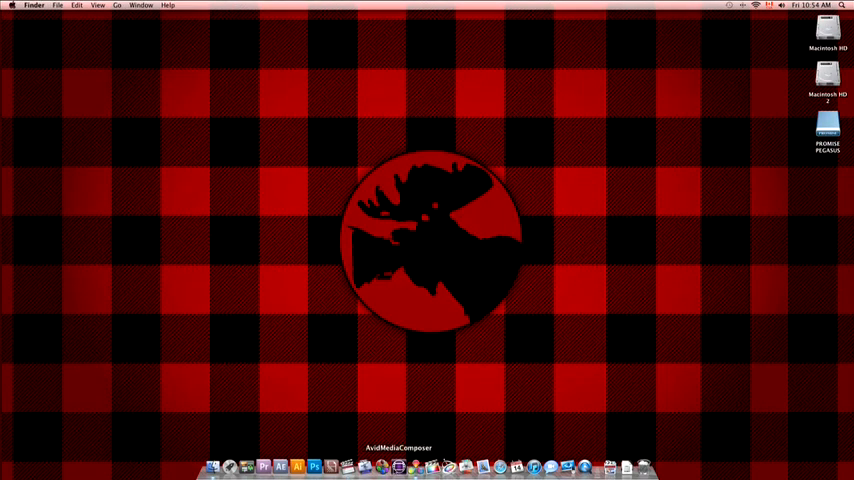
{"action": "mouse_move", "coordinate": [432, 466]}
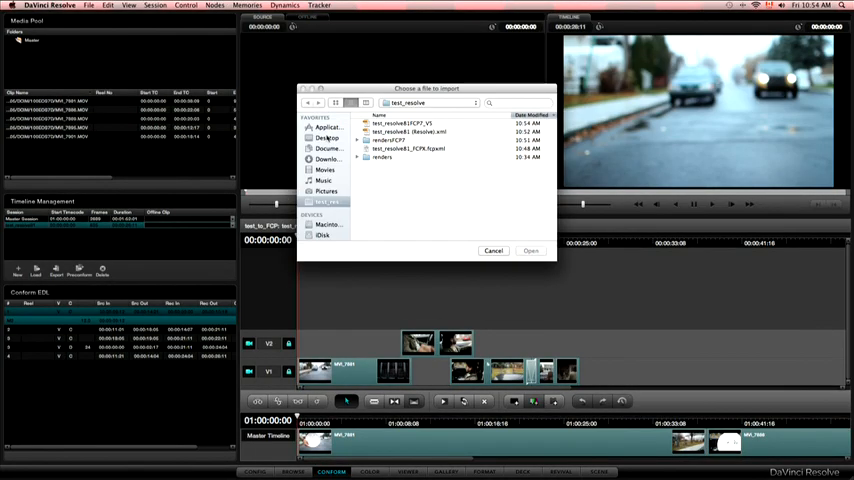
Load the FCP7 XML as a new Resolve timeline and scrub through its clips to check them
{"action": "left_click", "coordinate": [530, 250]}
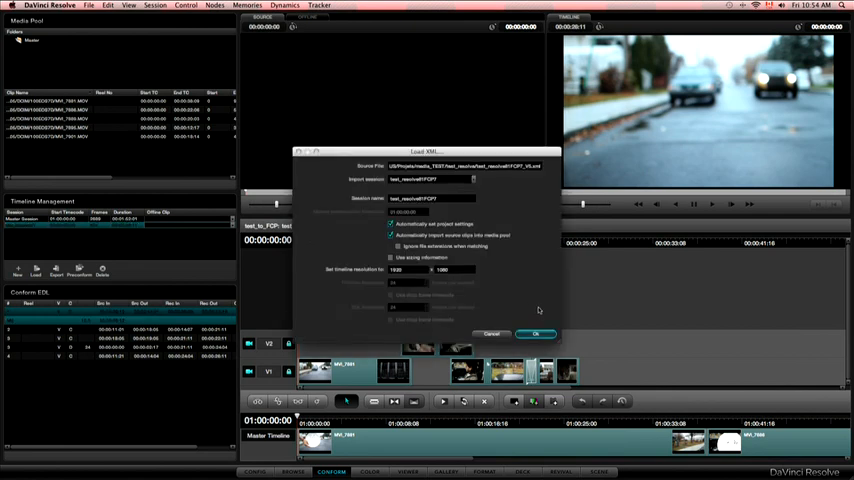
{"action": "left_click", "coordinate": [536, 332]}
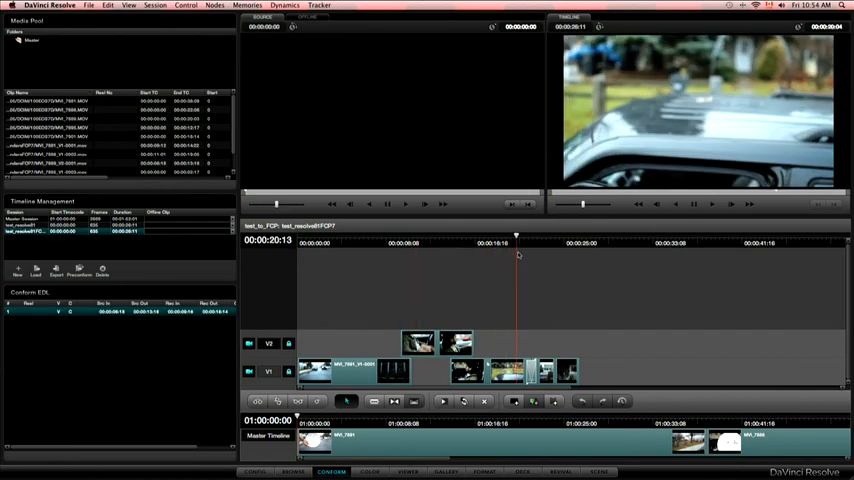
{"action": "left_click_drag", "start_coordinate": [516, 236], "coordinate": [548, 236]}
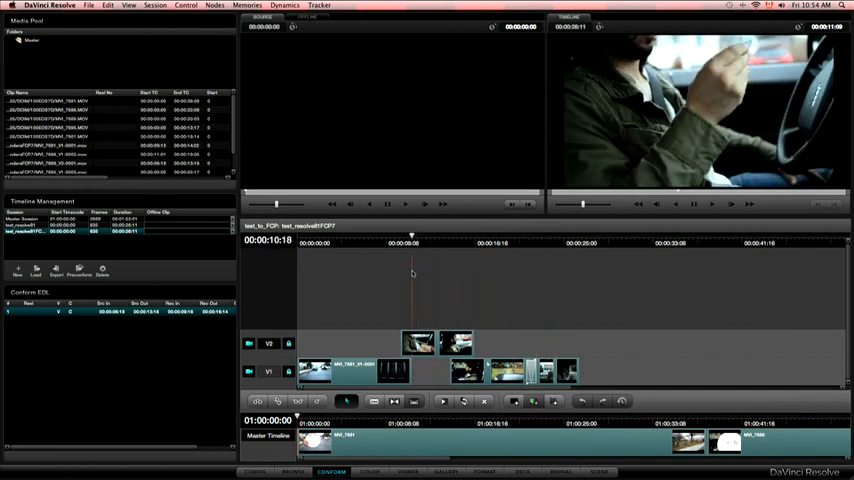
{"action": "left_click", "coordinate": [572, 242]}
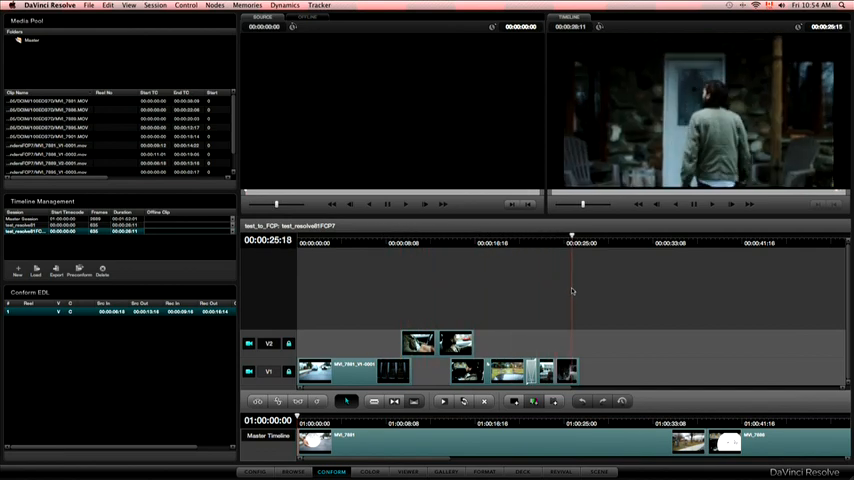
{"action": "left_click", "coordinate": [370, 472]}
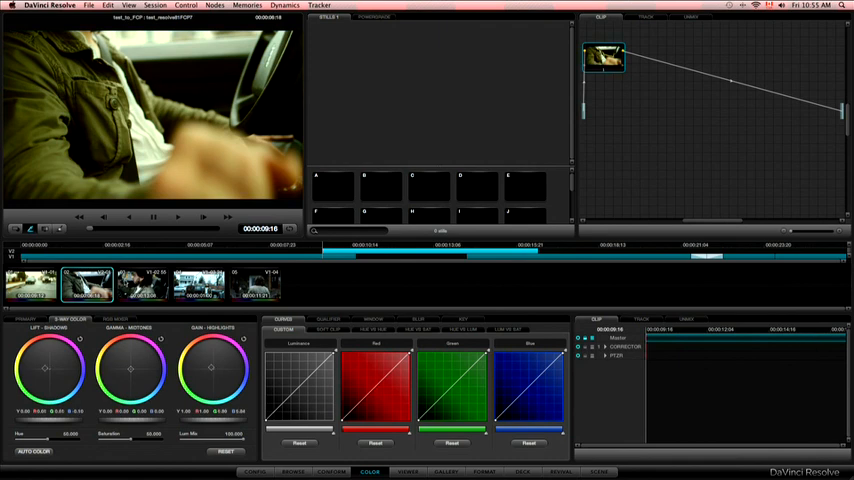
Push the timeline's clips toward yellow on the Color page, then return to Conform
{"action": "left_click", "coordinate": [198, 284]}
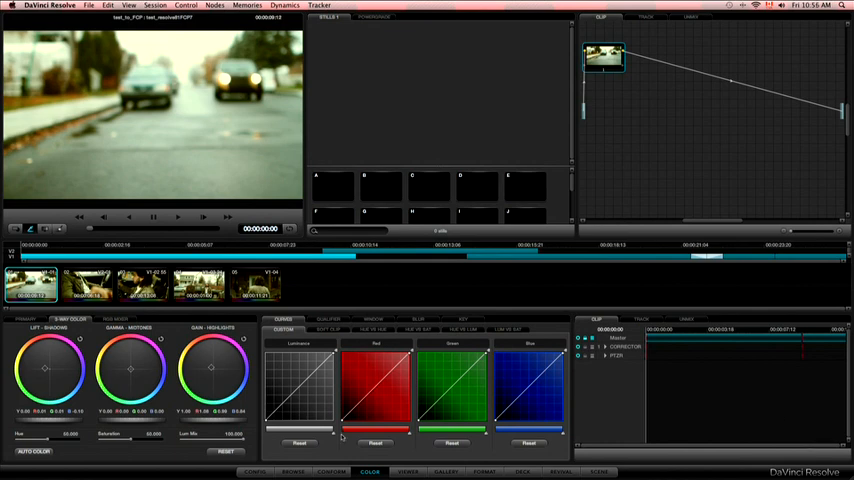
{"action": "left_click", "coordinate": [332, 472]}
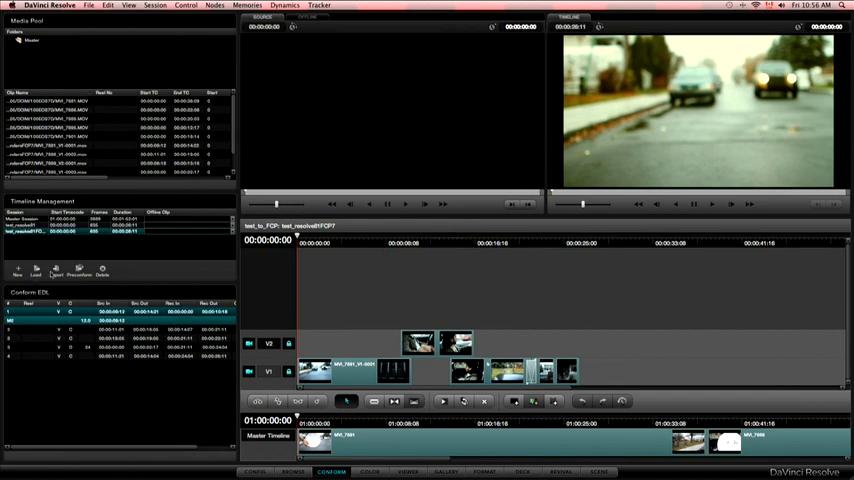
Export the timeline as FCP X XML (.fcpxml) to the test_resolve folder and dismiss the export report
{"action": "left_click", "coordinate": [56, 270]}
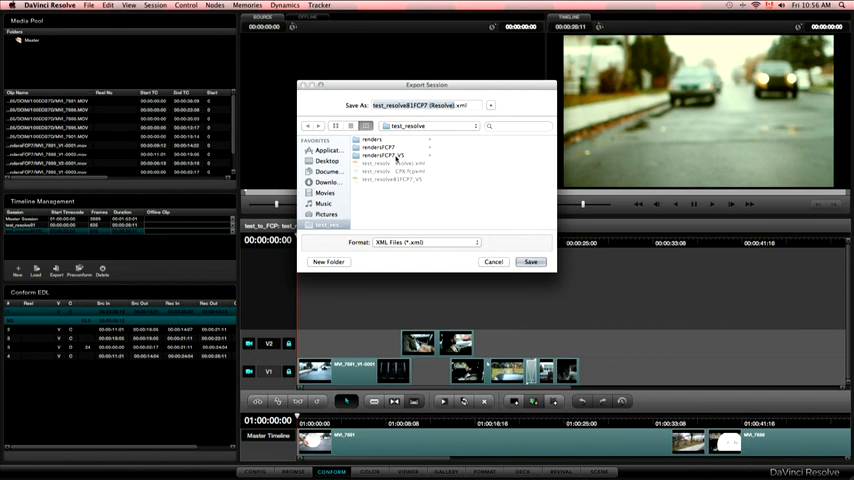
{"action": "left_click", "coordinate": [424, 242]}
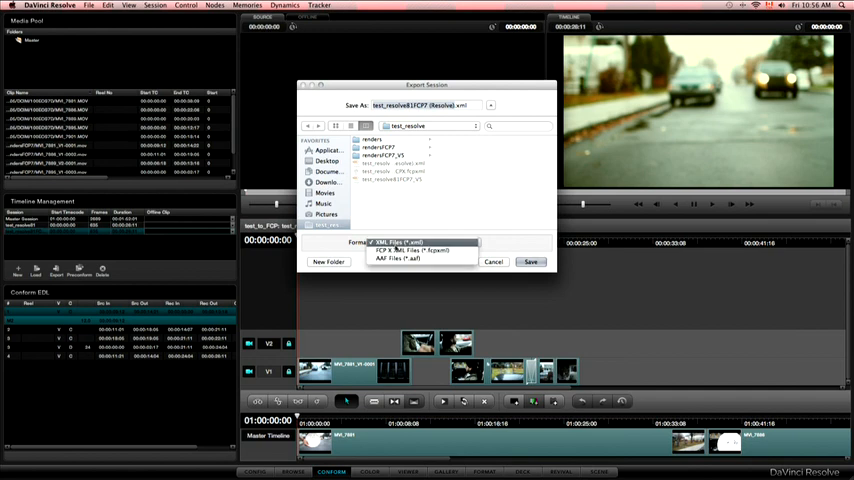
{"action": "left_click", "coordinate": [408, 250]}
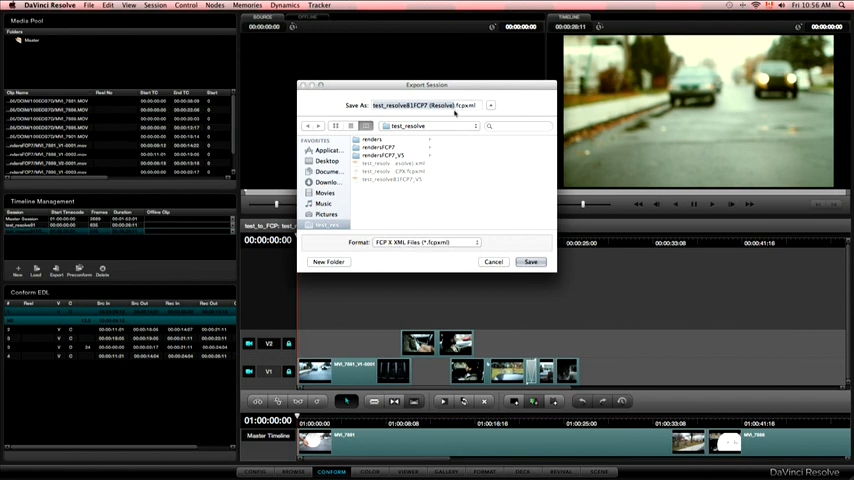
{"action": "left_click", "coordinate": [530, 260]}
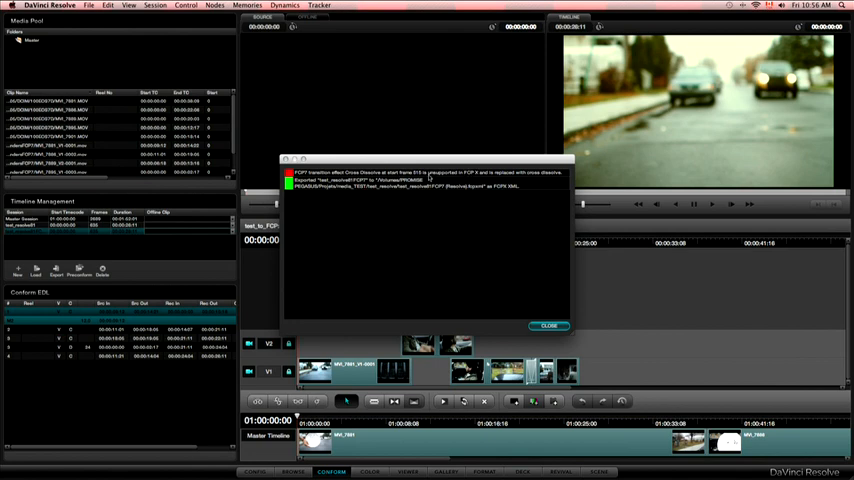
{"action": "mouse_move", "coordinate": [488, 174]}
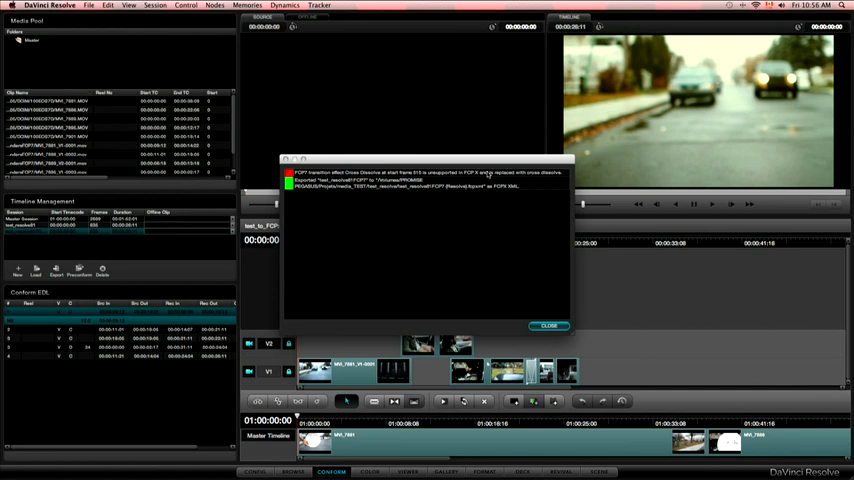
{"action": "mouse_move", "coordinate": [462, 220]}
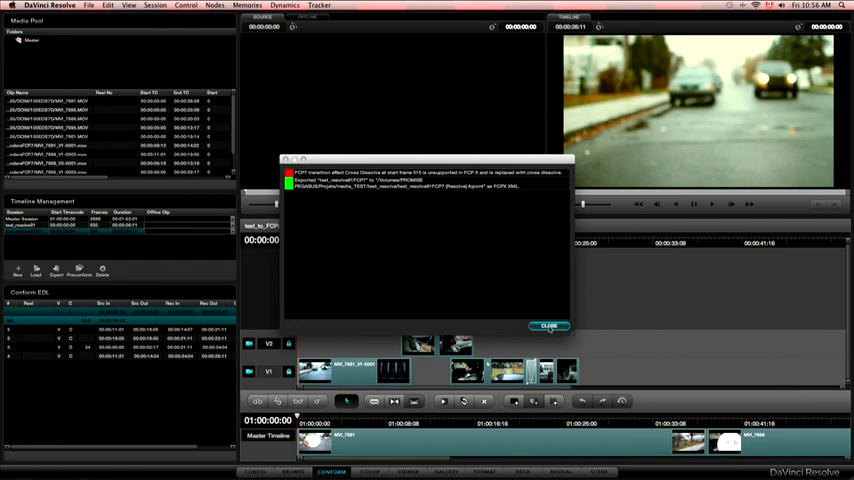
{"action": "left_click", "coordinate": [548, 326]}
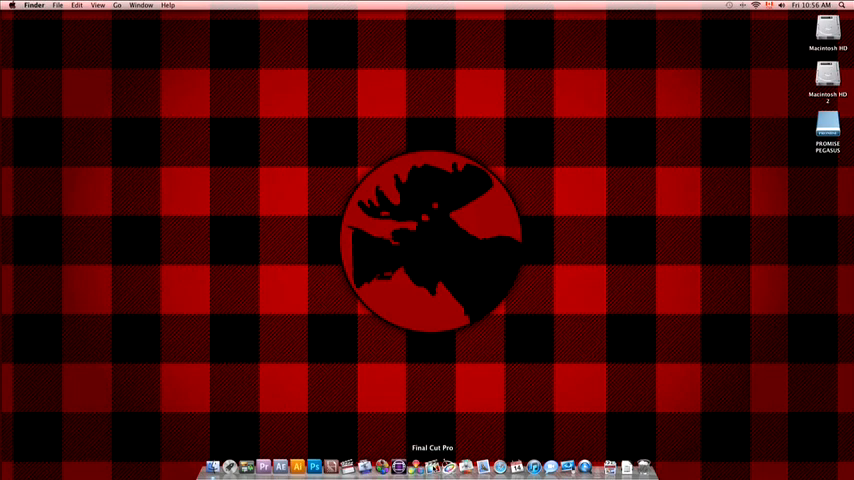
Launch Final Cut Pro X and import the Resolve .fcpxml, loading the yellow-graded jeep clips into the timeline
{"action": "left_click", "coordinate": [432, 468]}
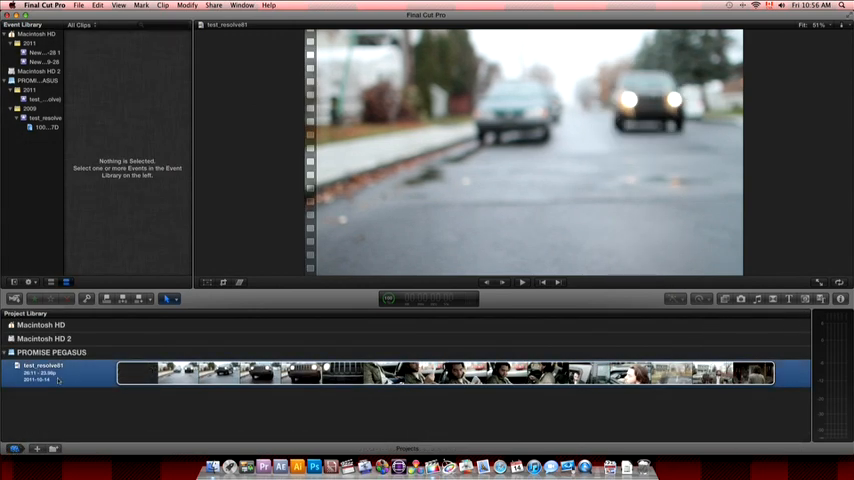
{"action": "left_click", "coordinate": [80, 4]}
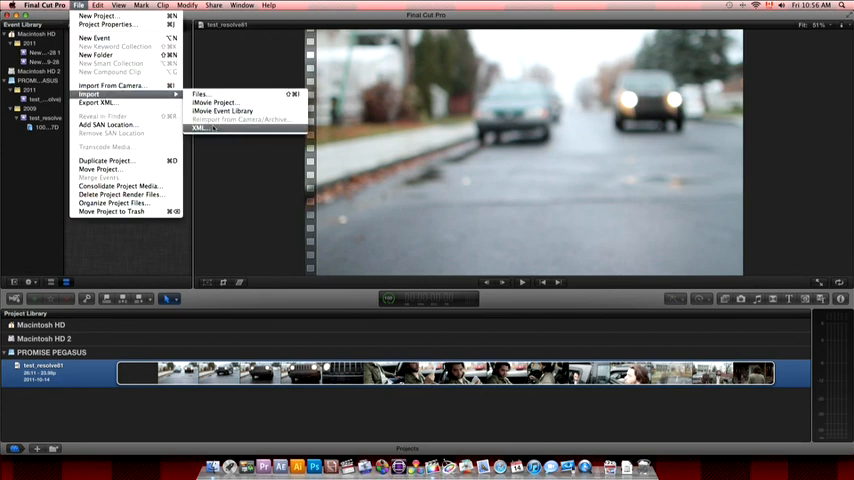
{"action": "left_click", "coordinate": [204, 128]}
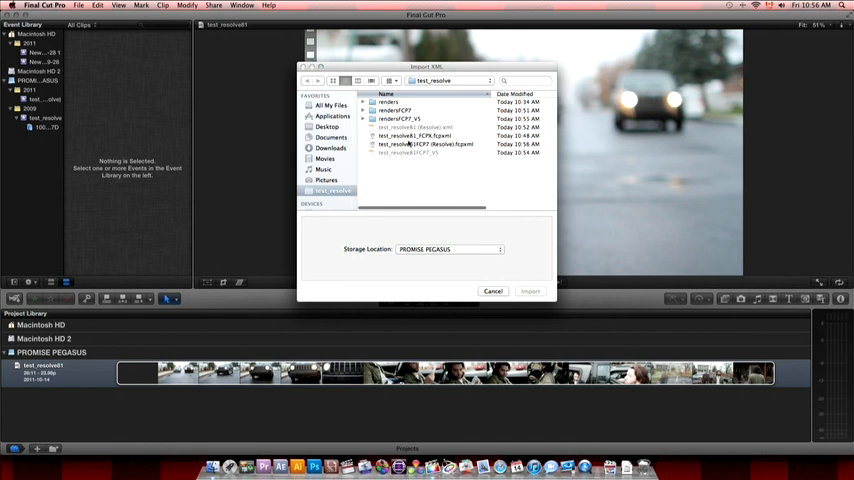
{"action": "left_click", "coordinate": [424, 144]}
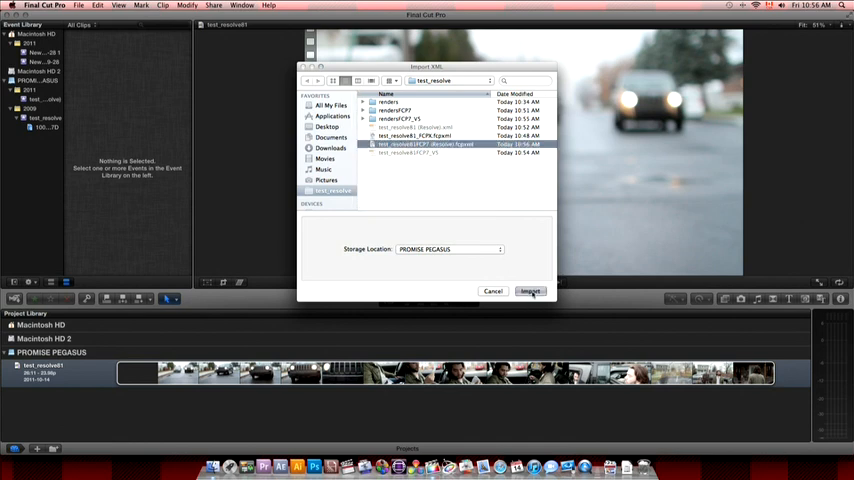
{"action": "left_click", "coordinate": [532, 292]}
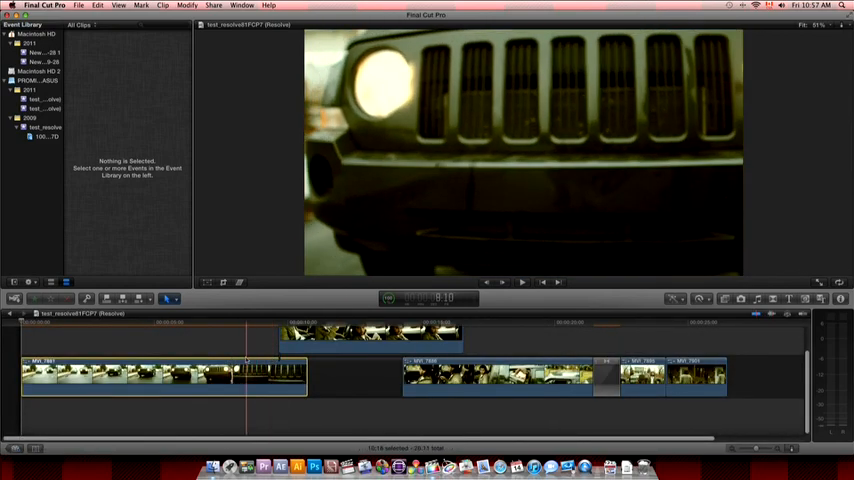
{"action": "left_click", "coordinate": [520, 280]}
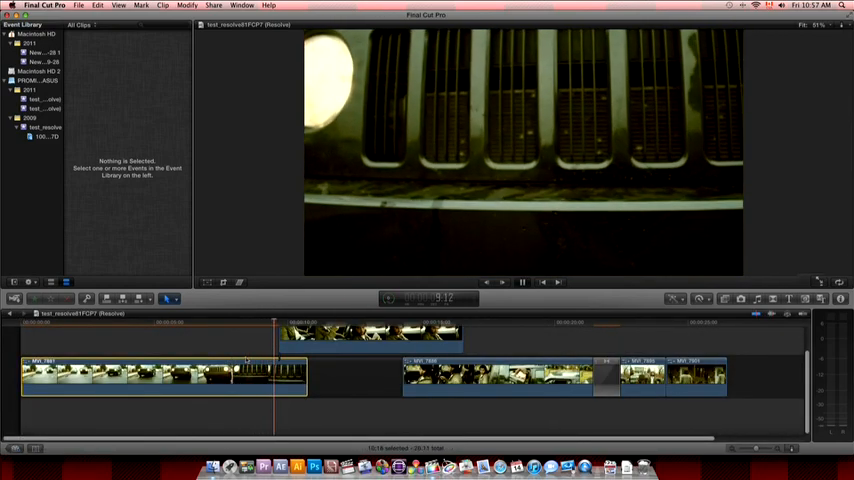